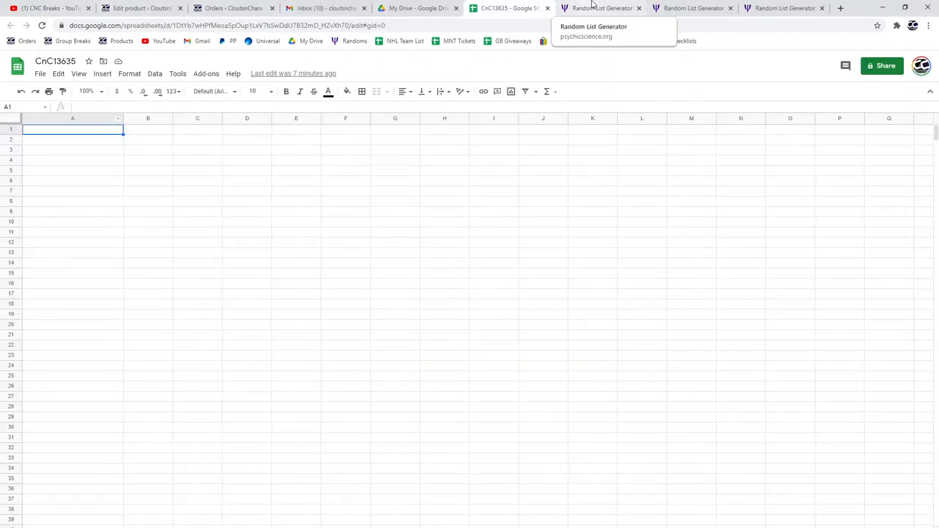
Reshuffle the name-and-spot list and the player name list in Random List Generator.
click(602, 8)
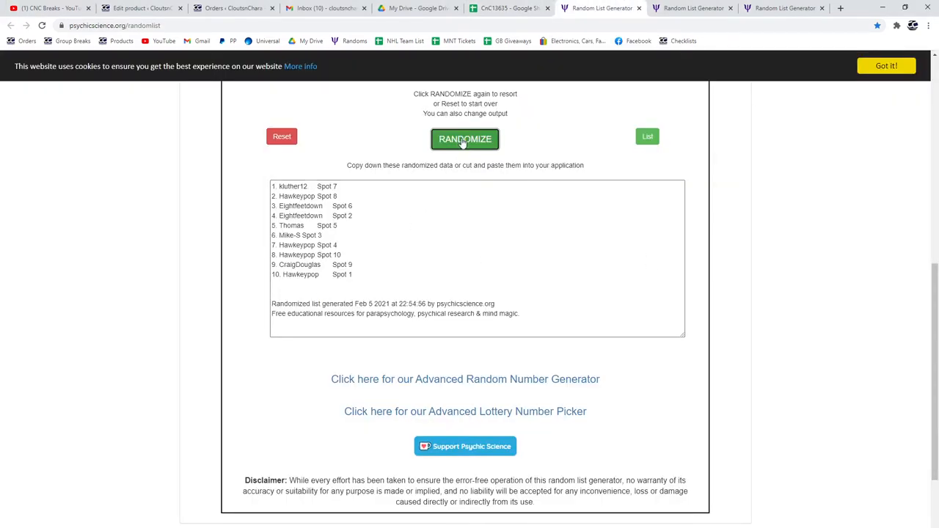
click(465, 138)
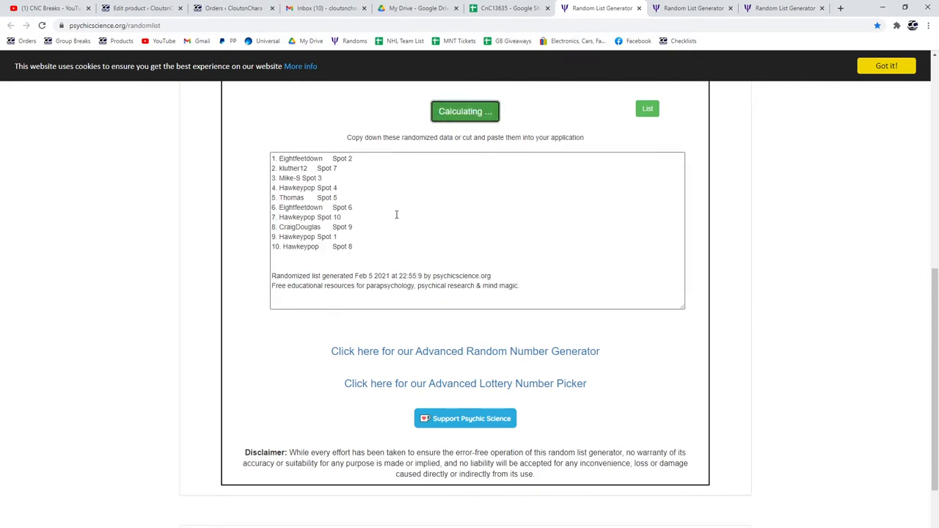
click(507, 9)
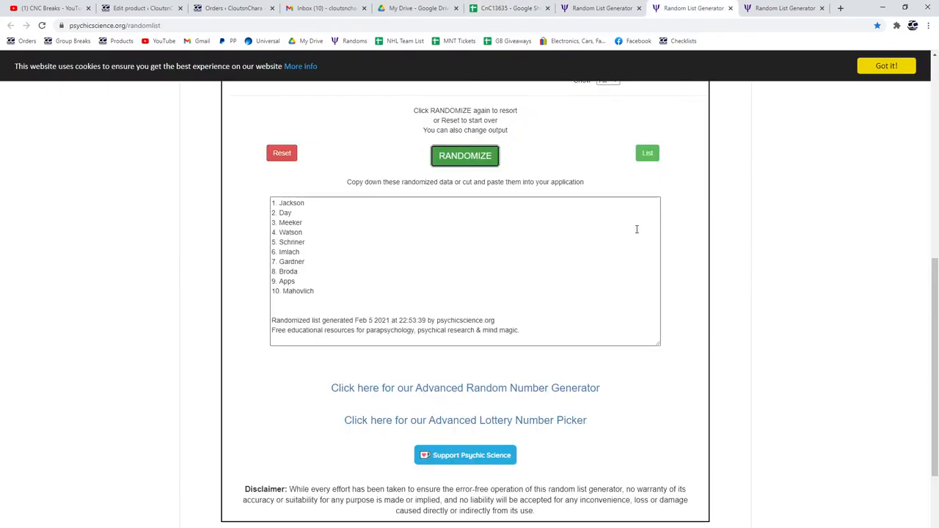
click(464, 155)
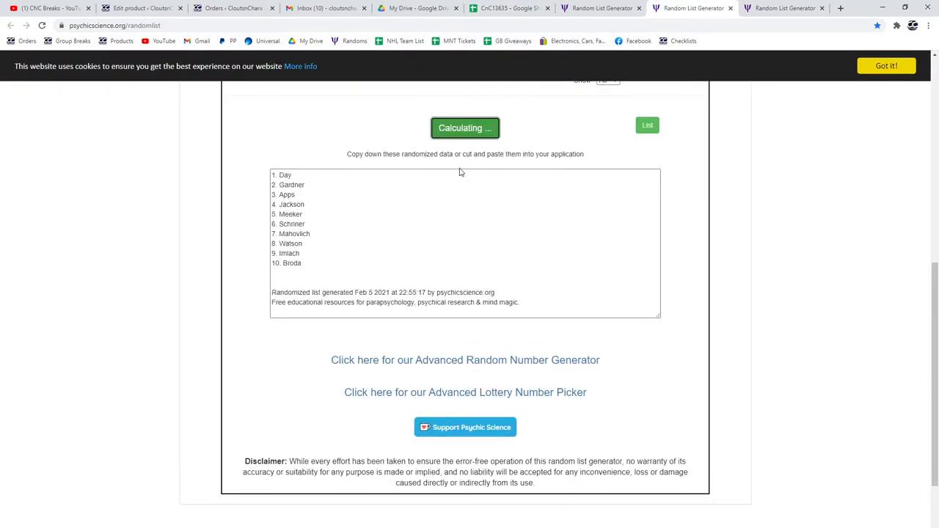
click(465, 128)
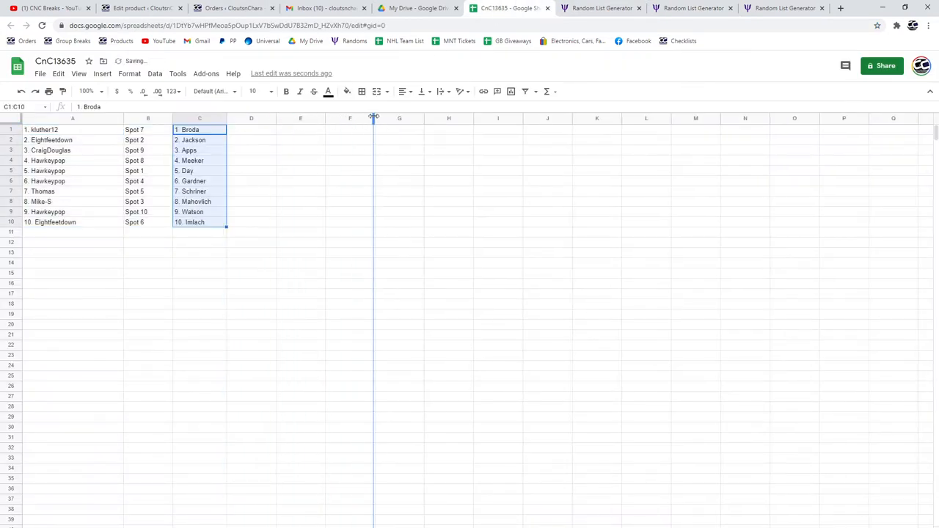
Reshuffle the card list and copy it into the CnC13635 sheet.
click(785, 9)
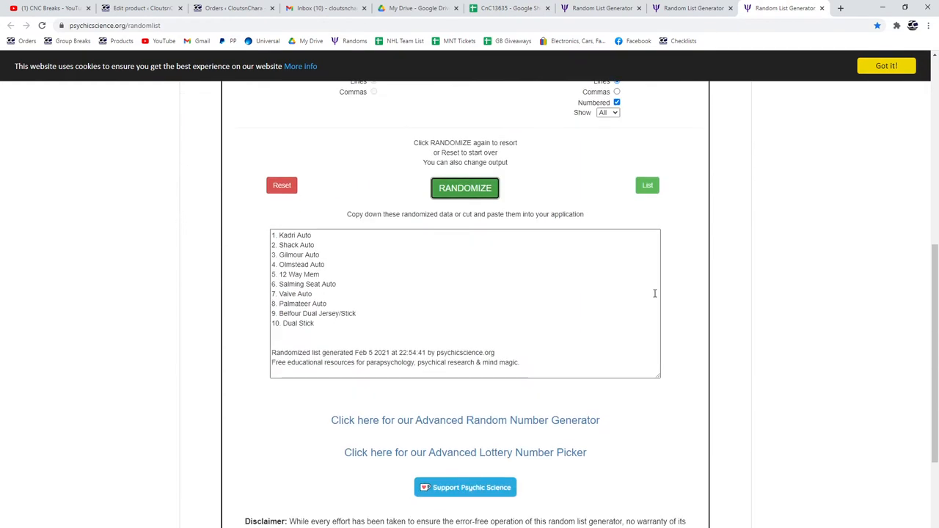
click(465, 188)
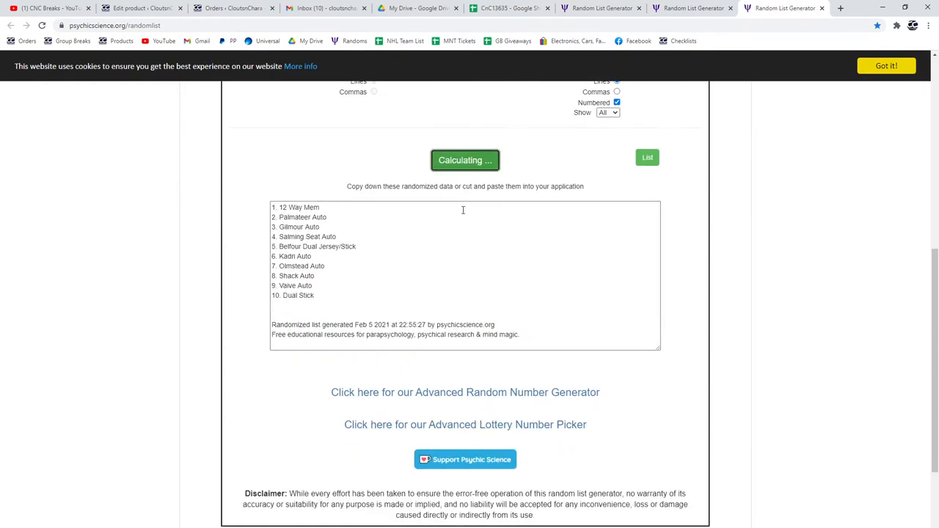
click(464, 160)
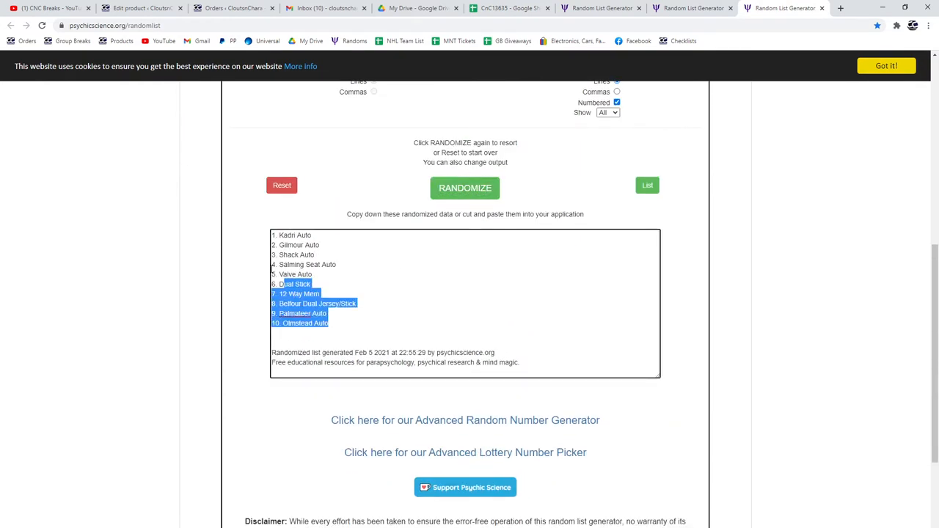
click(508, 8)
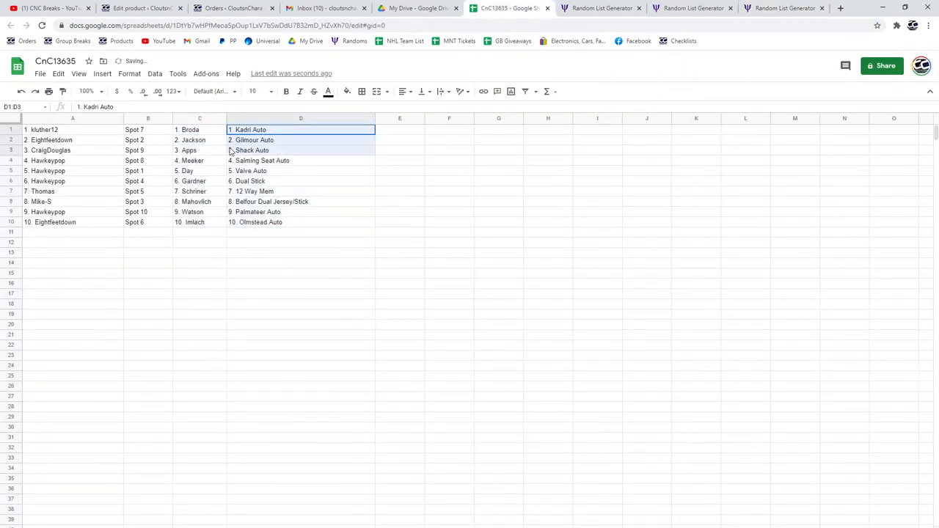
click(251, 140)
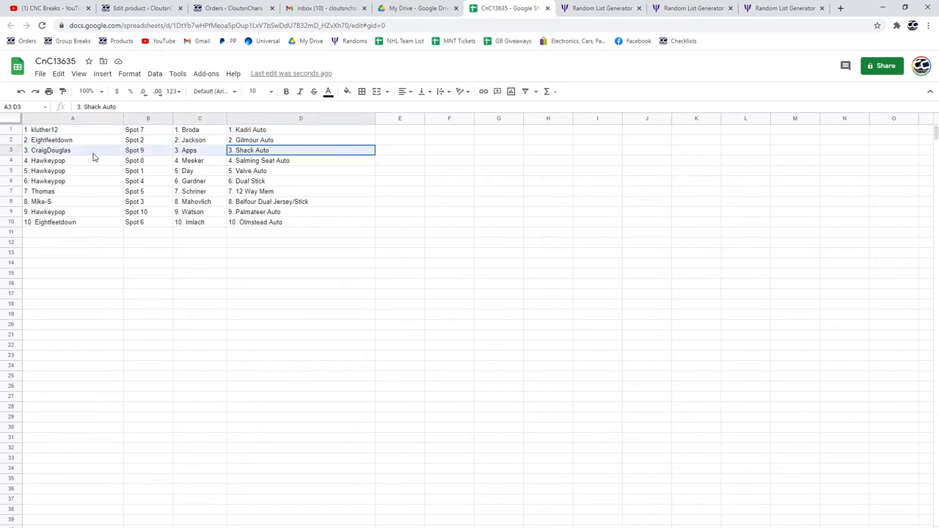
click(301, 160)
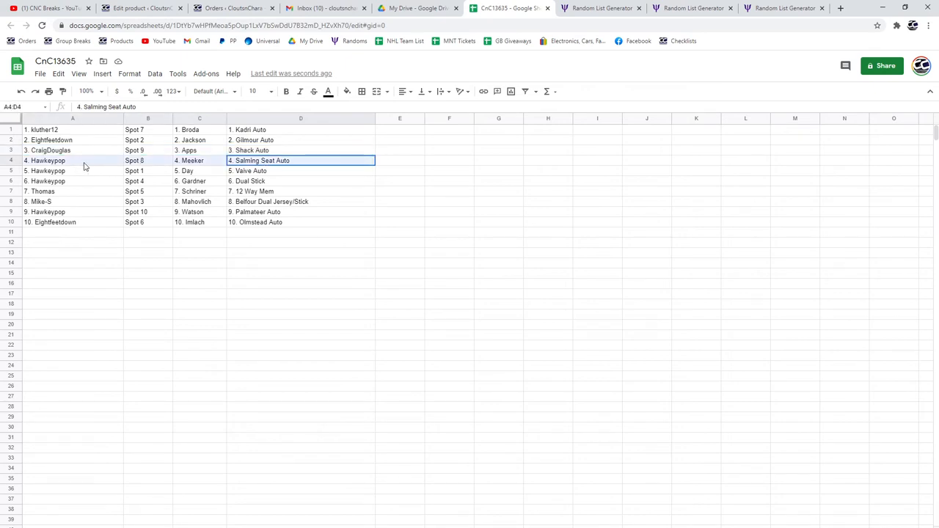
drag(72, 161, 72, 171)
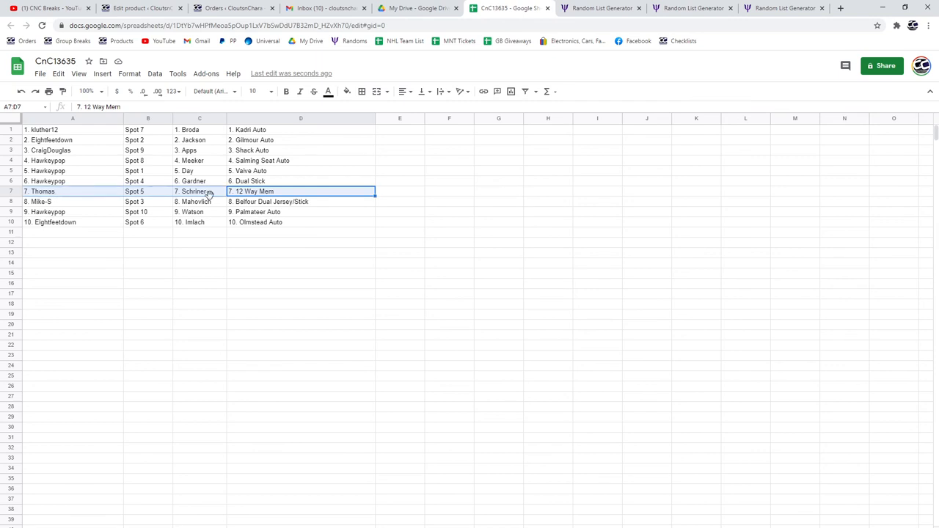
click(301, 201)
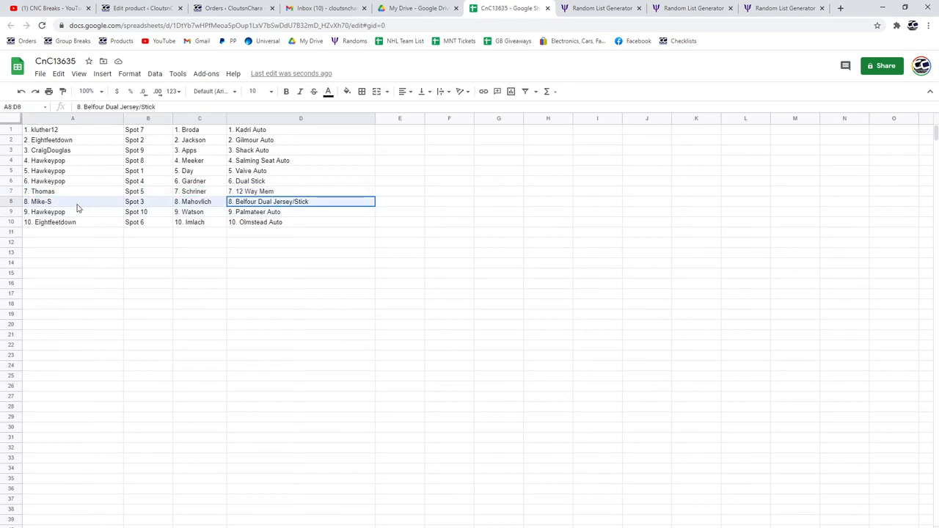
click(301, 212)
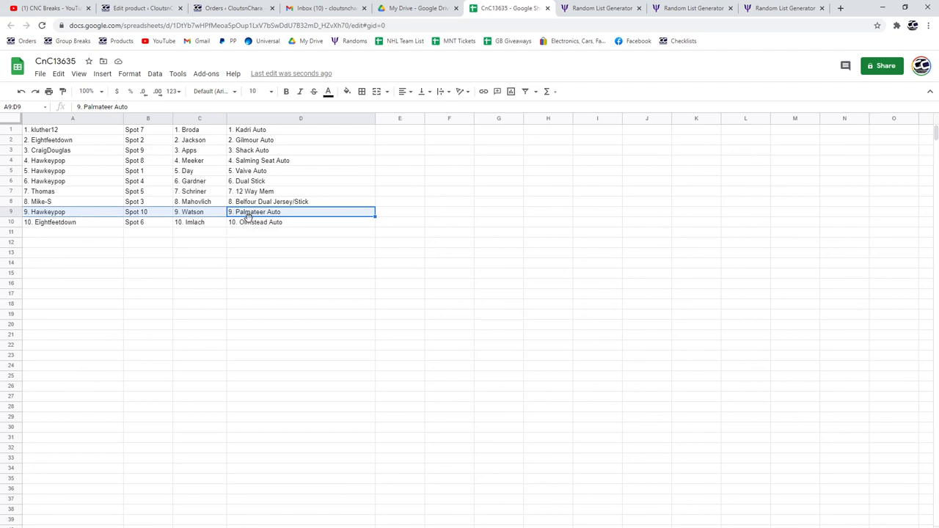
click(301, 222)
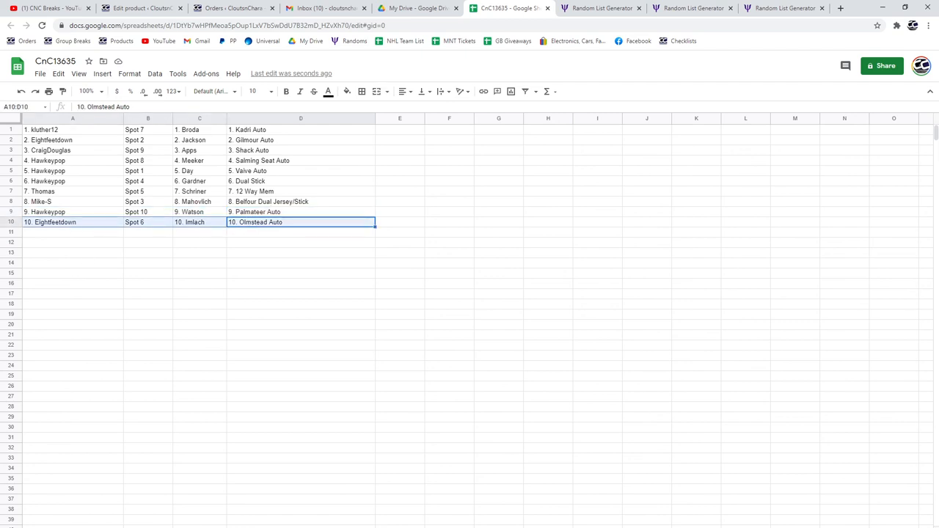